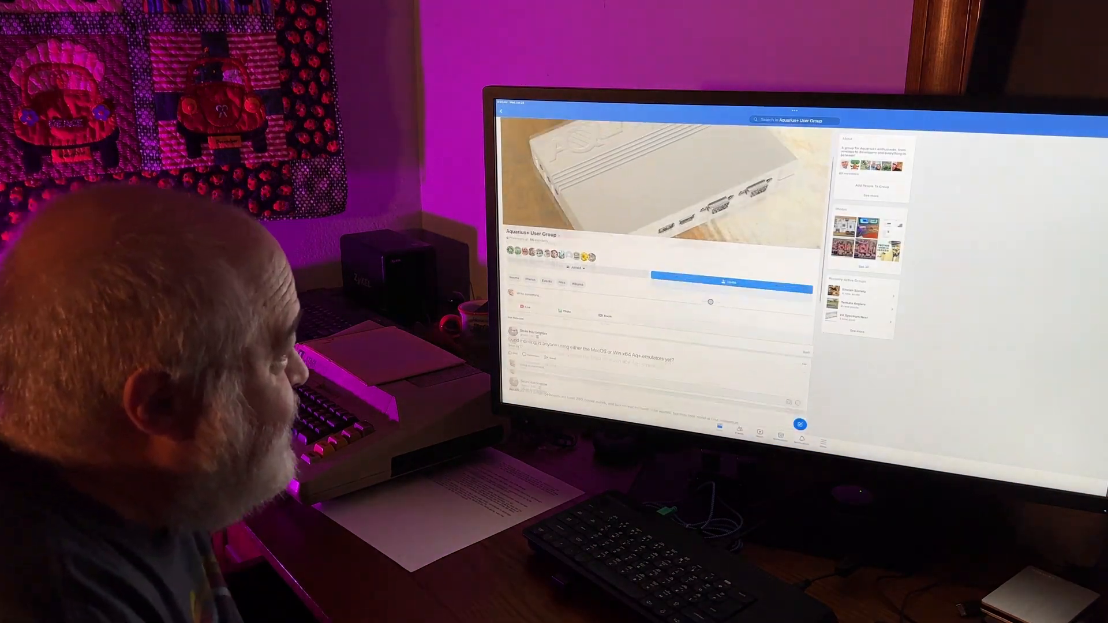
pyautogui.scroll(-3)
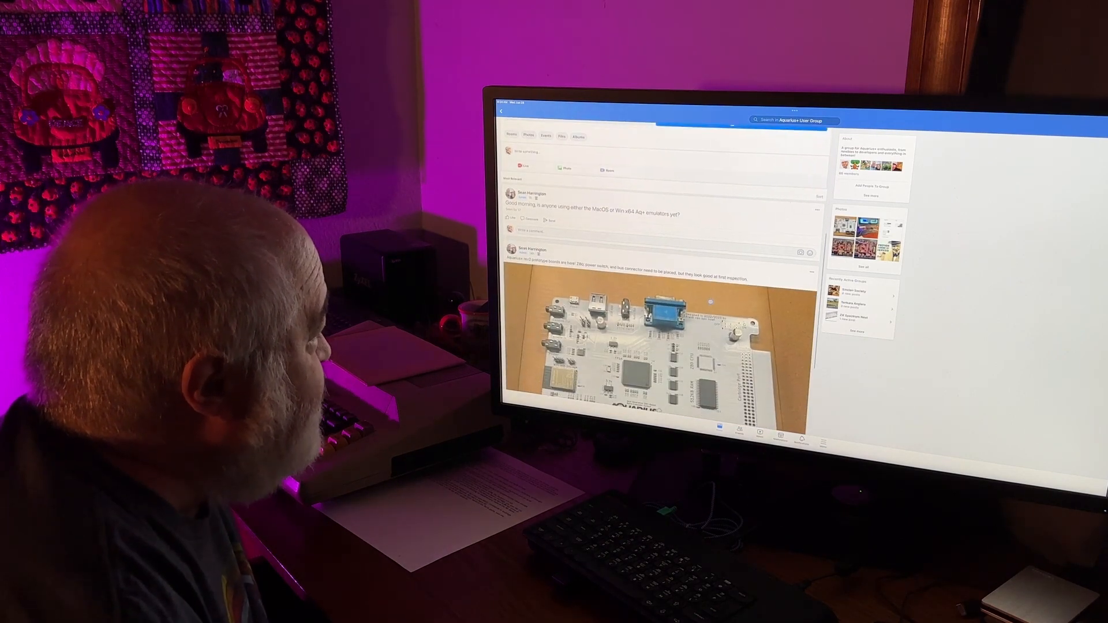